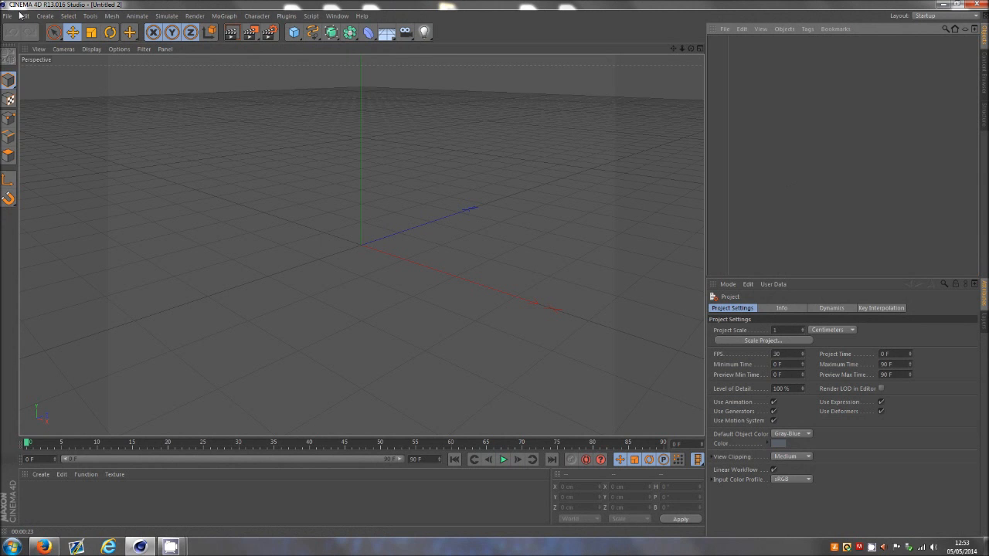
Step: Reopen the angel soldier project from File > Open, confirming the reopen with Yes
click(6, 16)
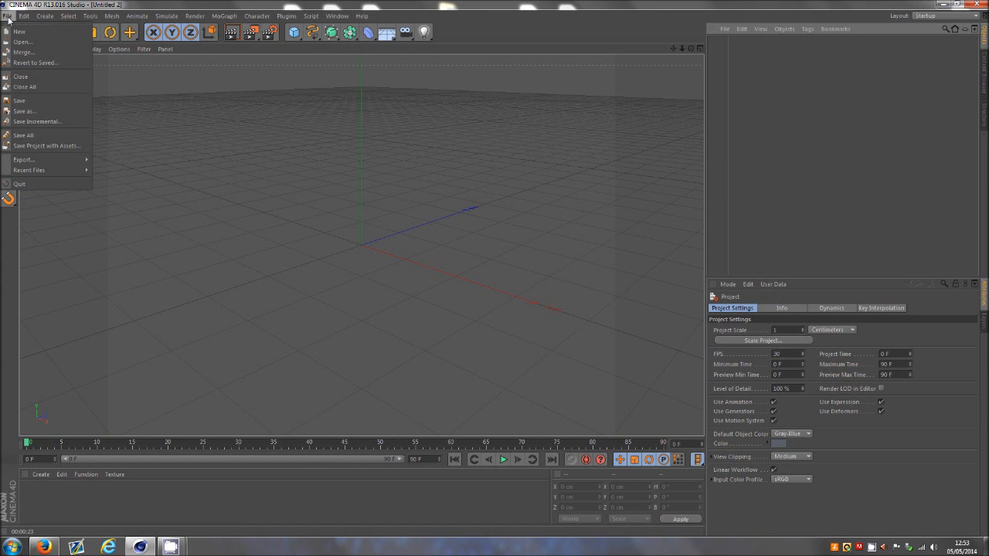
click(22, 42)
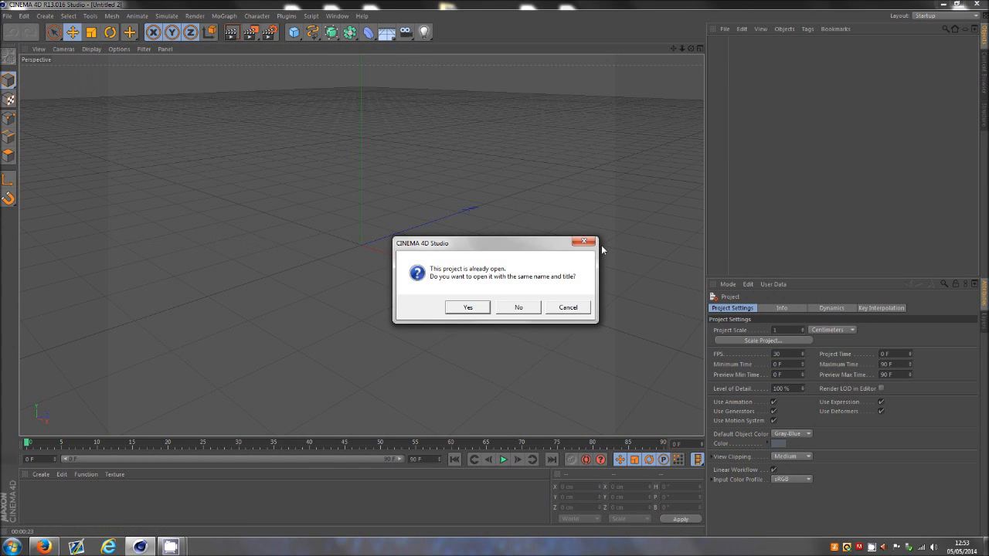
click(467, 307)
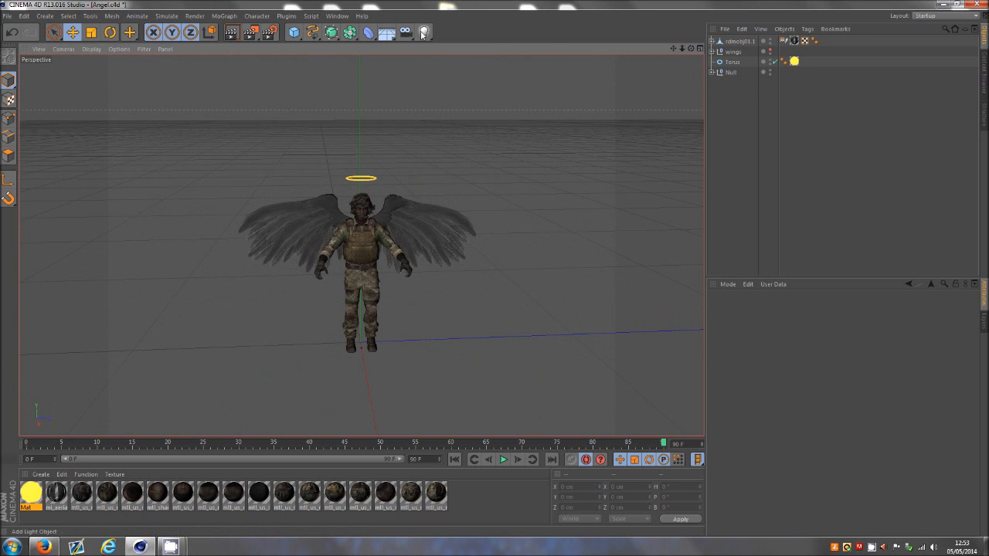
Step: Create an Area Light in the scene alongside the winged soldier
click(424, 31)
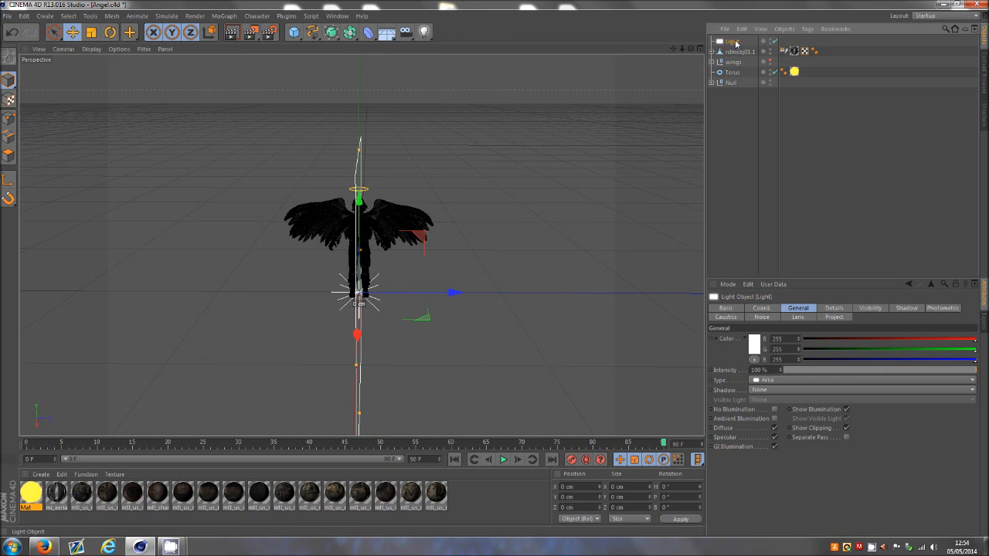
Step: Raise the area light above and beside the soldier and rotate it to tilt down toward him
double_click(729, 40)
text(key)
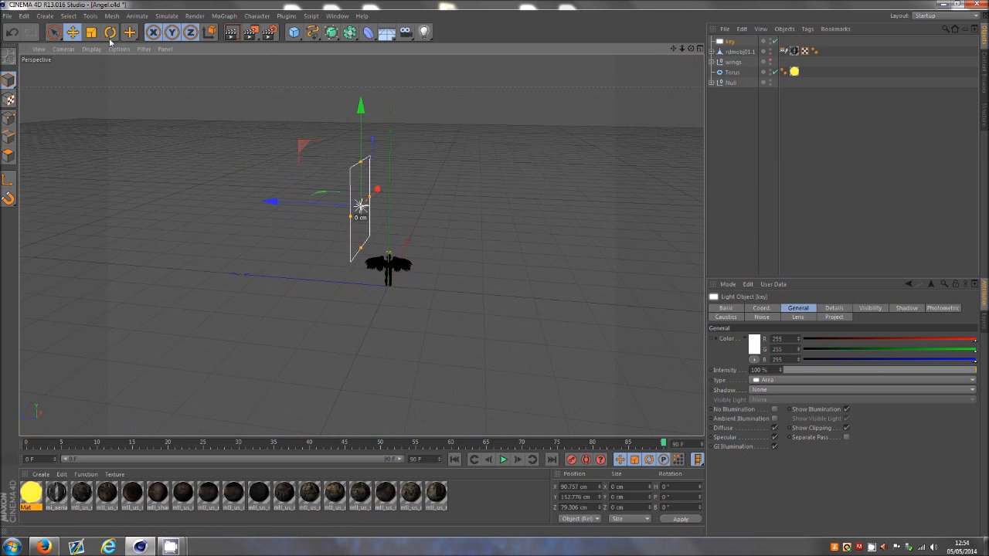
click(110, 31)
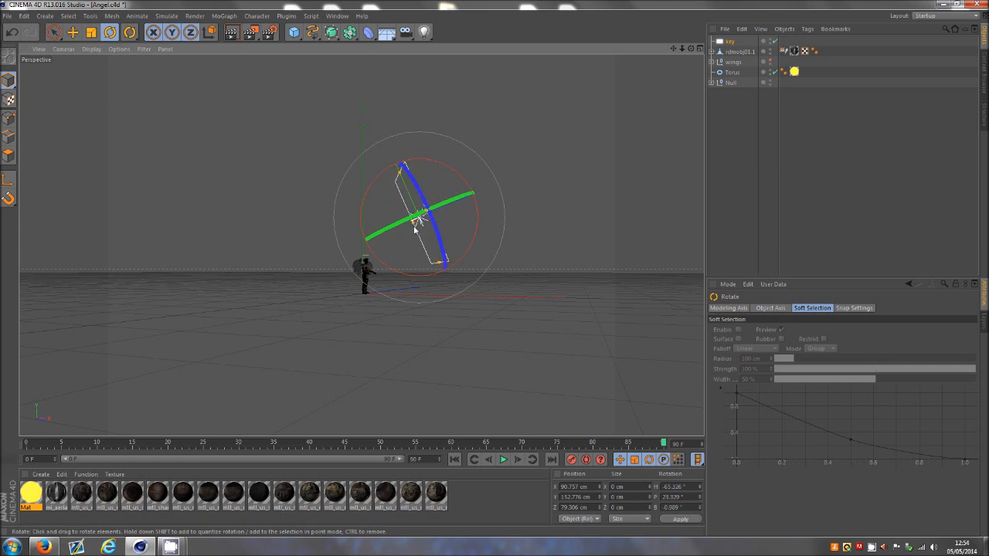
drag(417, 224, 479, 245)
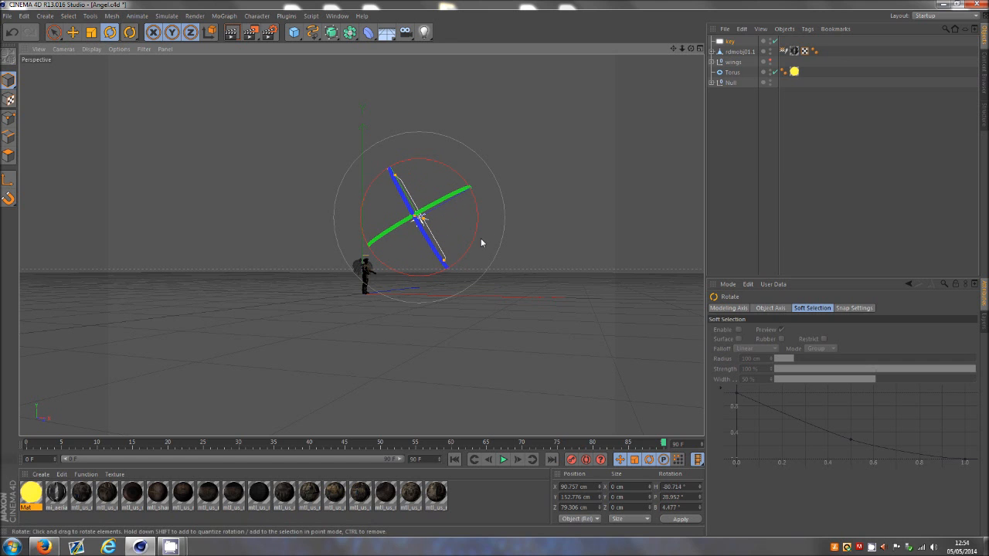
drag(482, 241, 455, 209)
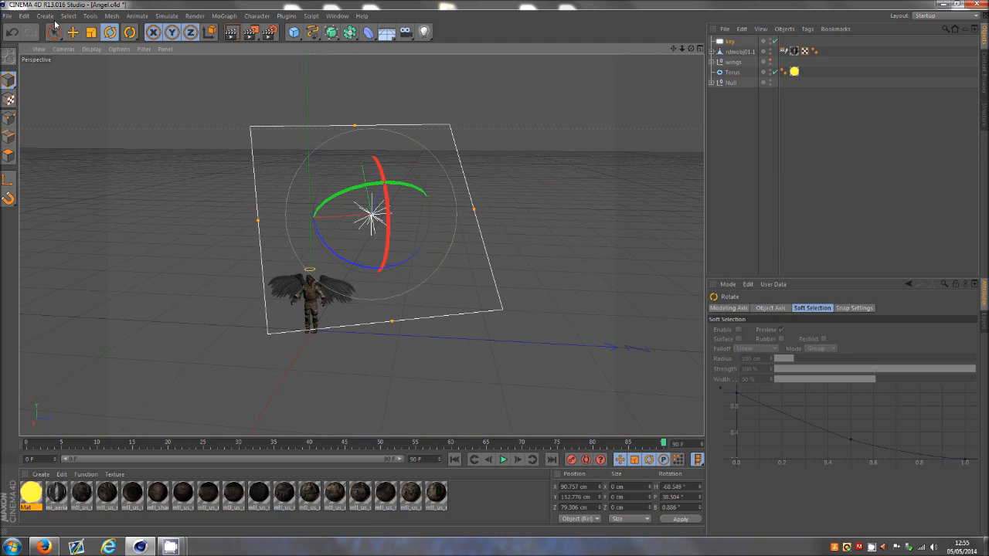
click(730, 40)
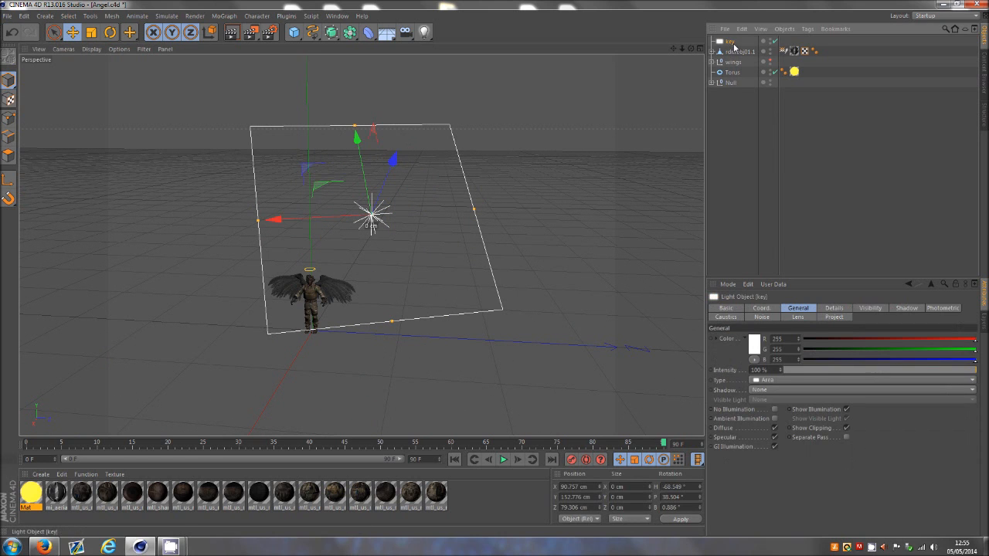
click(754, 338)
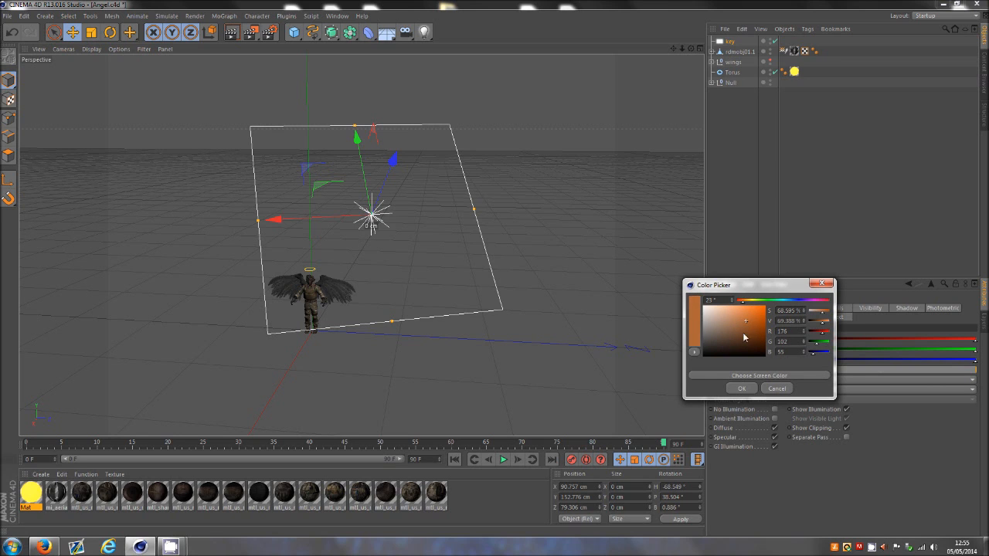
Step: Accept an orange light colour, then reopen the picker and shift it to a much paler warm tone
click(741, 388)
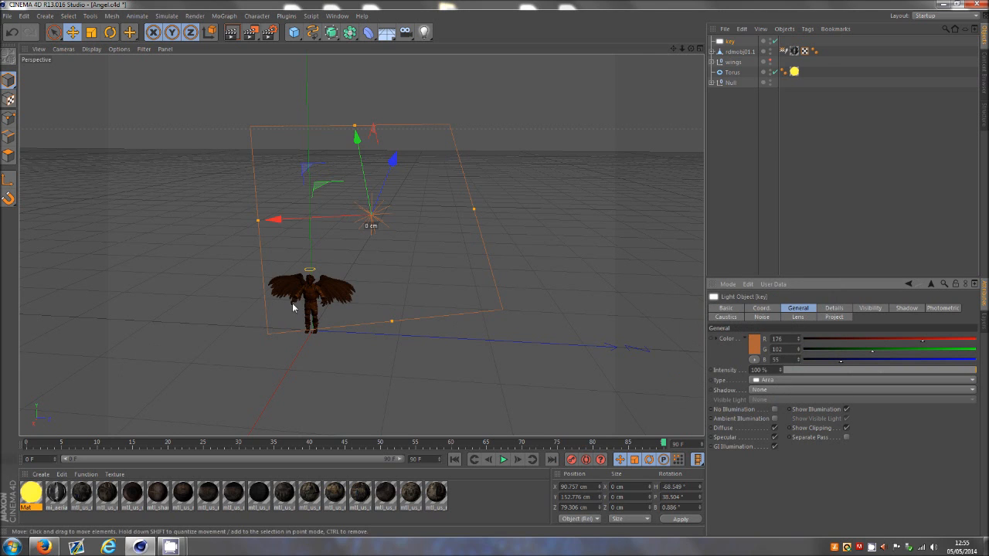
click(754, 340)
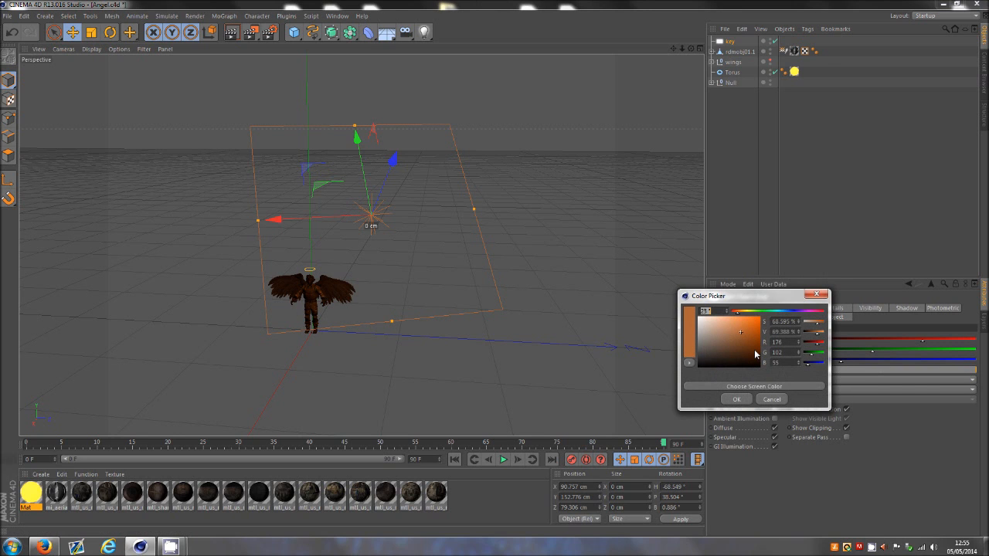
mouse_move(740, 345)
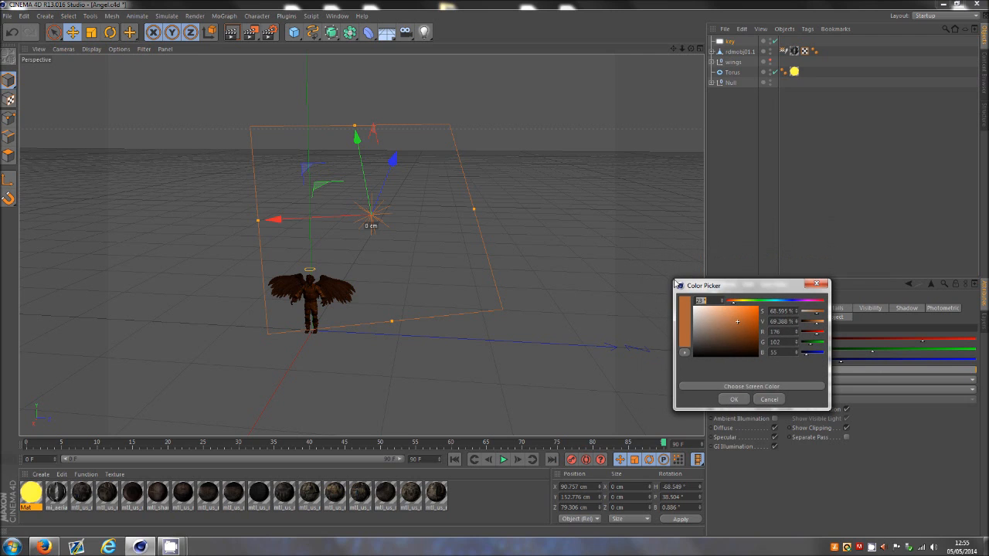
click(739, 327)
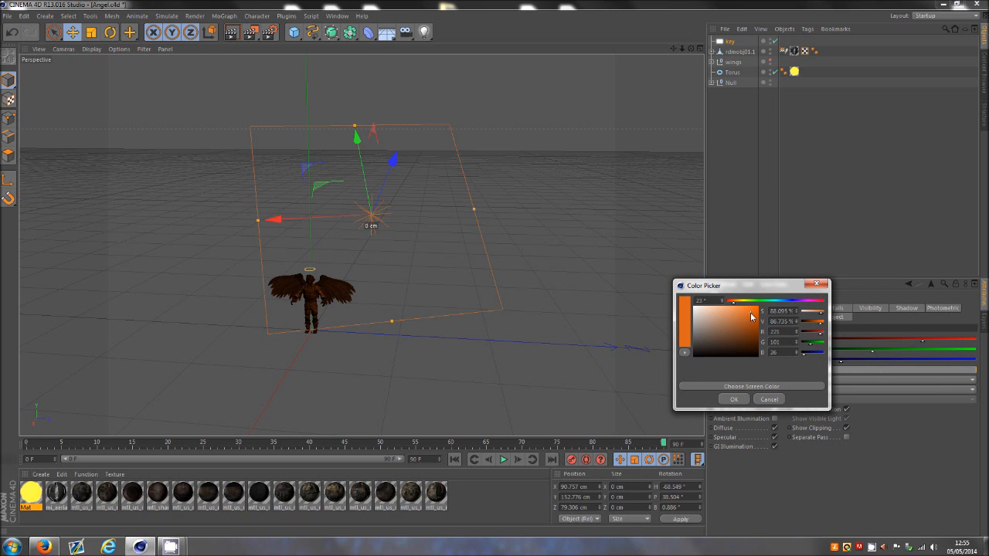
click(683, 317)
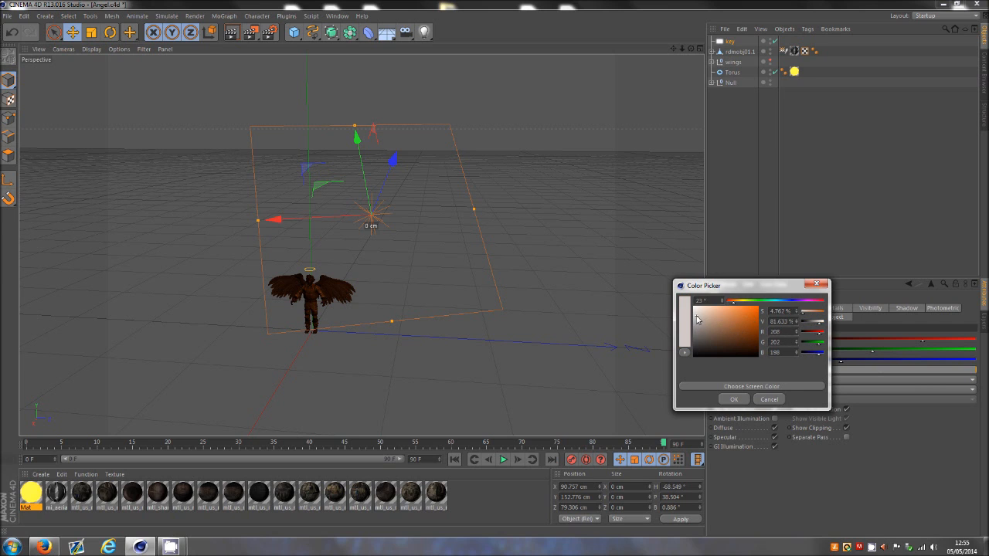
click(710, 319)
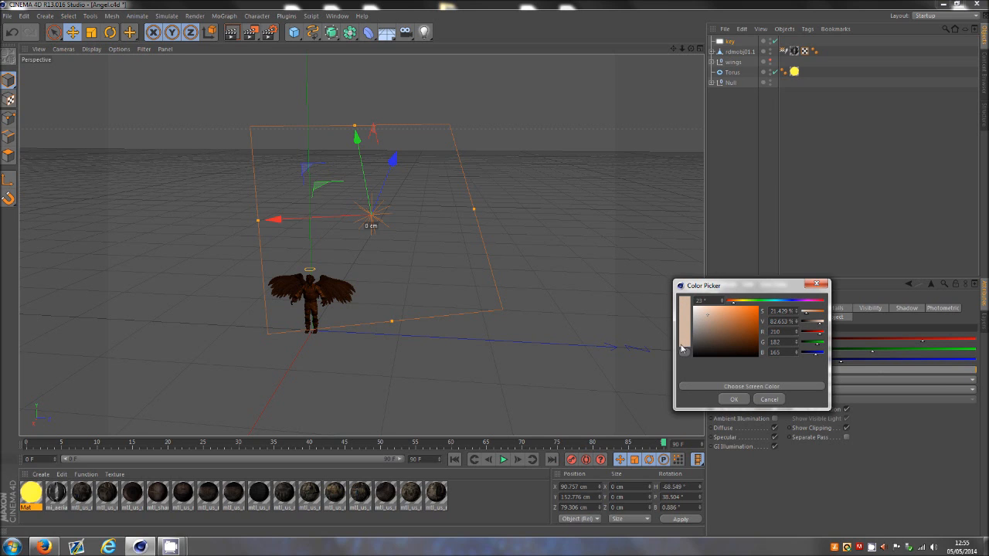
mouse_move(712, 315)
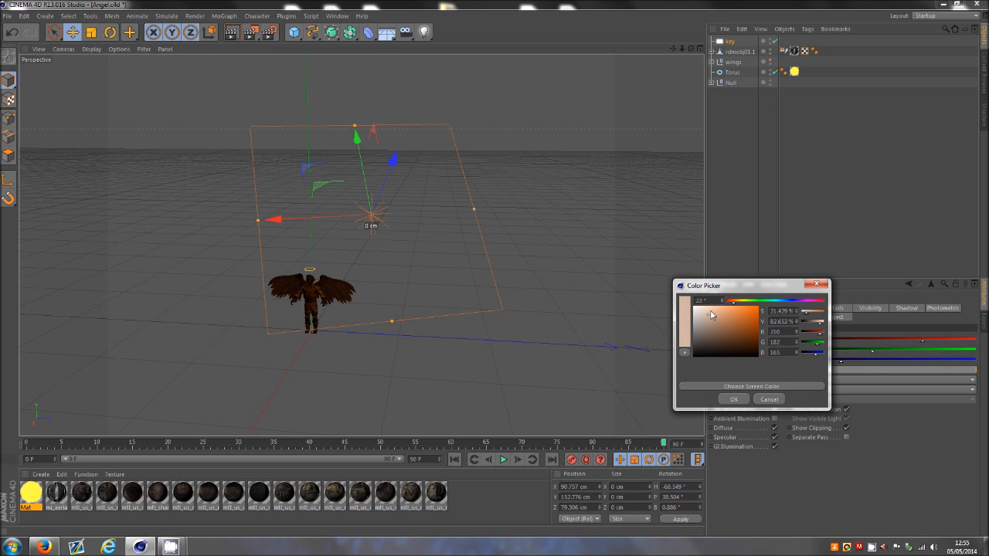
Step: Fine-tune the colour to a pale warm peach and confirm it with OK
click(704, 318)
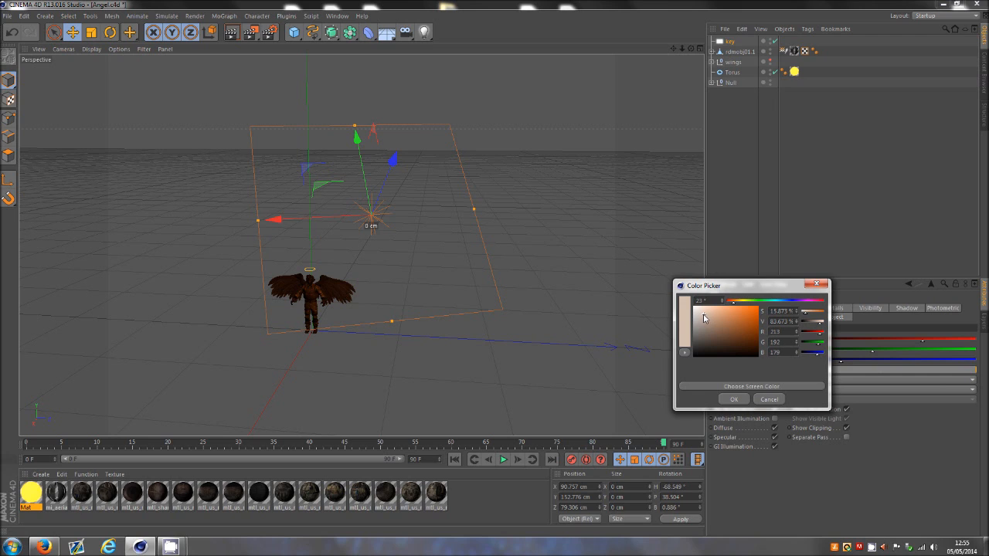
click(735, 306)
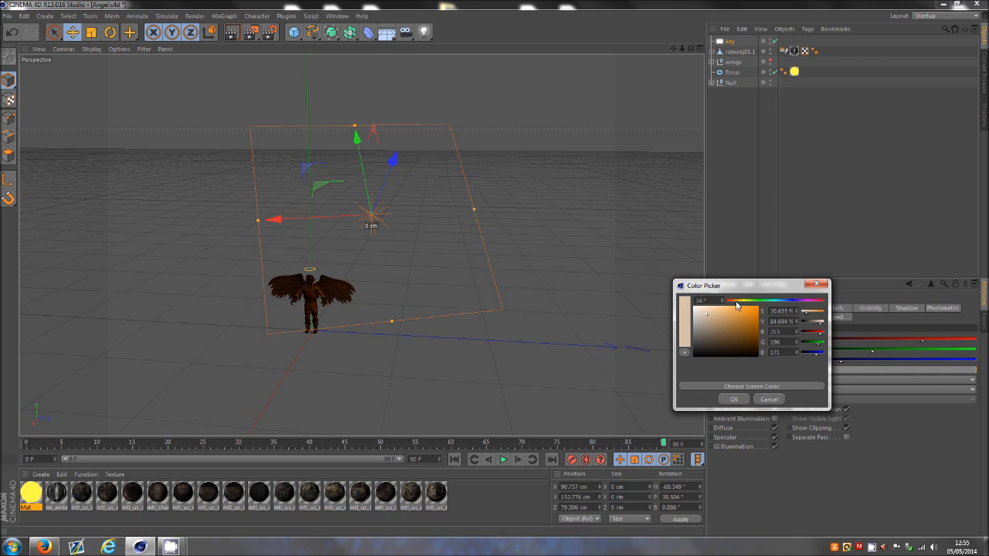
click(707, 318)
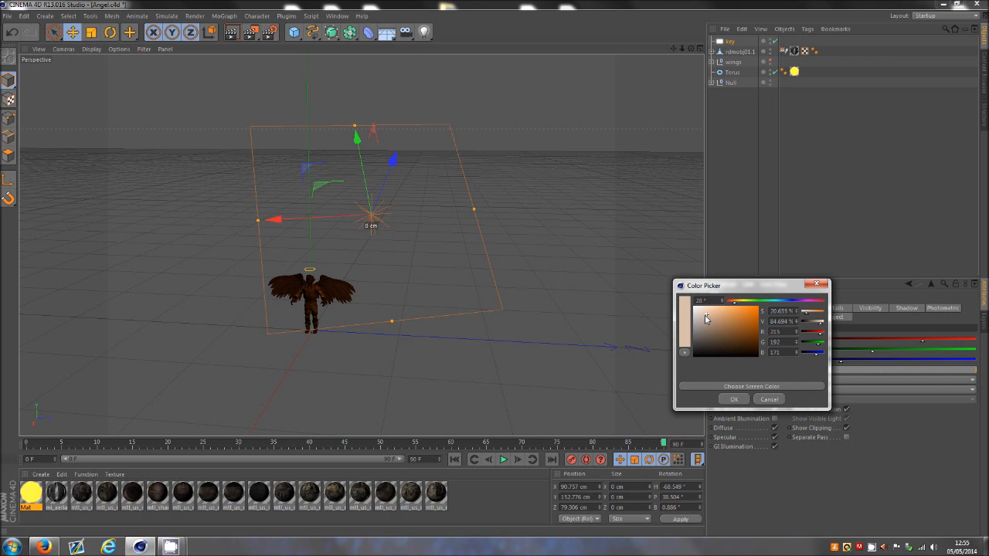
click(732, 399)
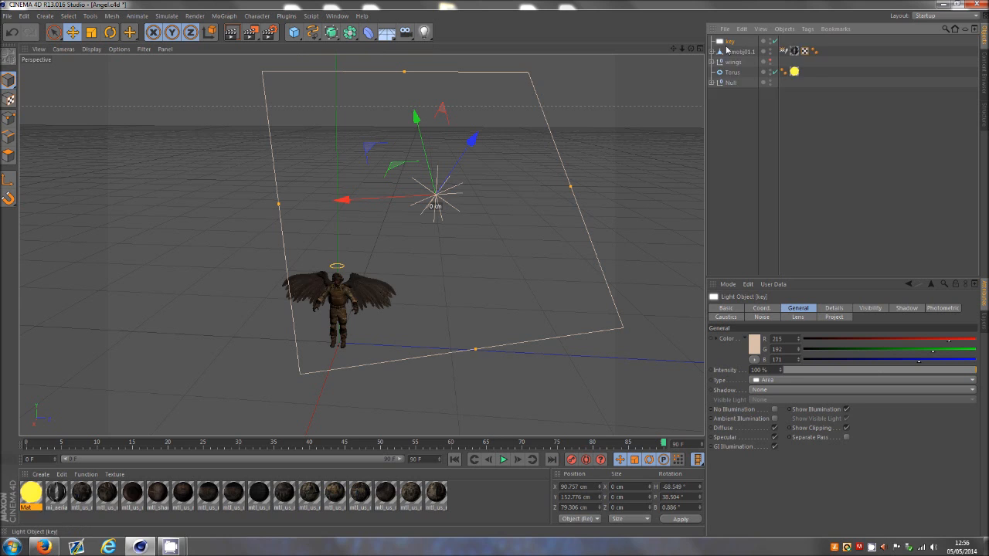
Step: Place a second area light on the soldier's other side and rotate it upright to face him
double_click(729, 40)
text(fill)
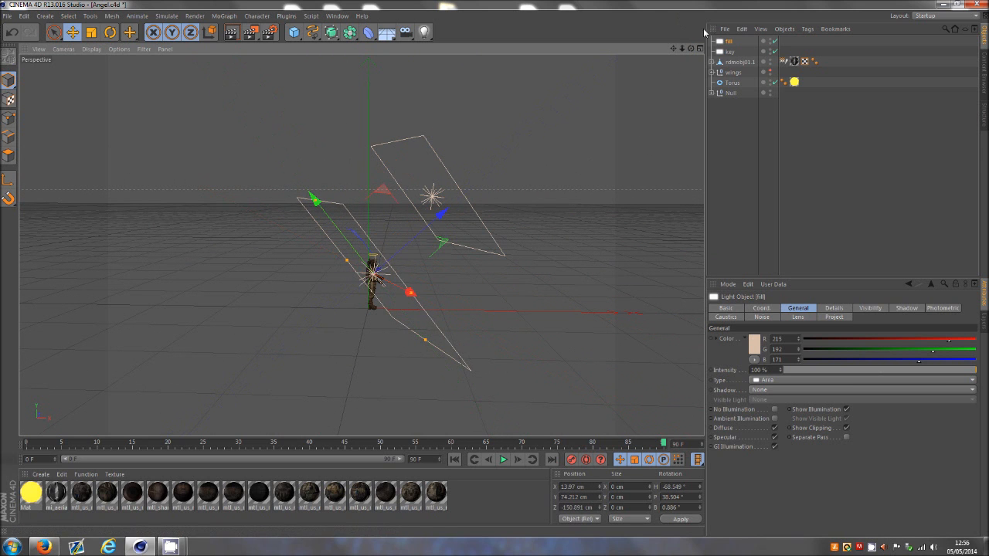
click(109, 31)
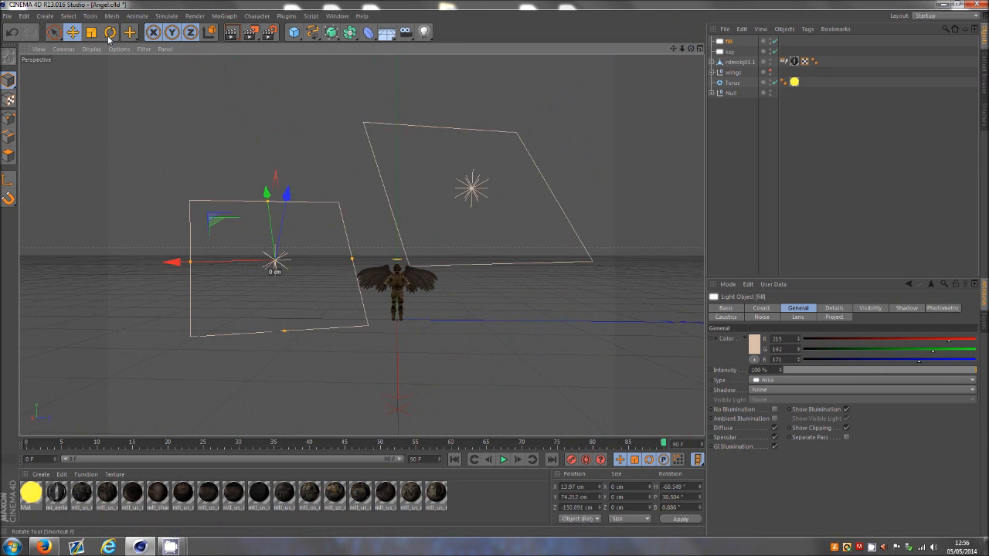
click(109, 30)
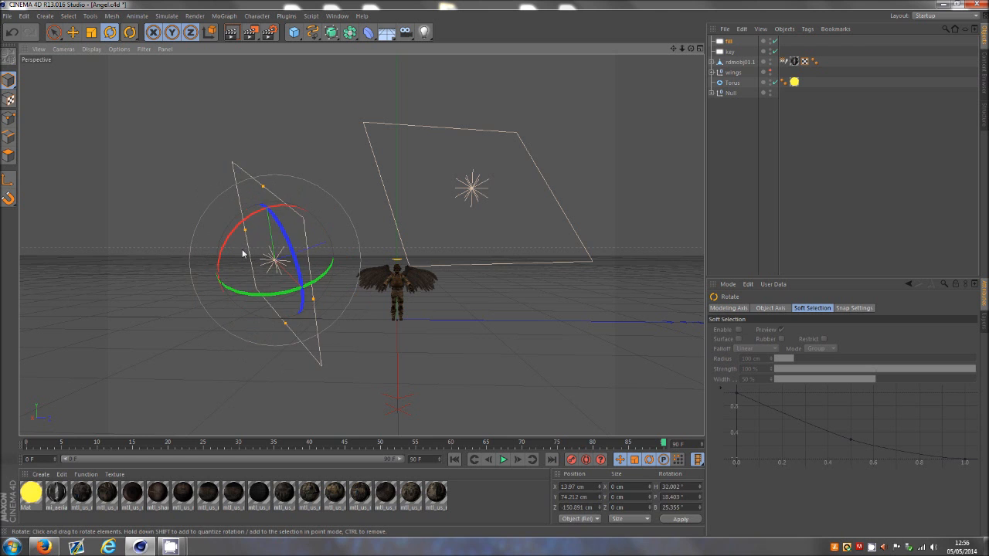
drag(241, 253, 328, 299)
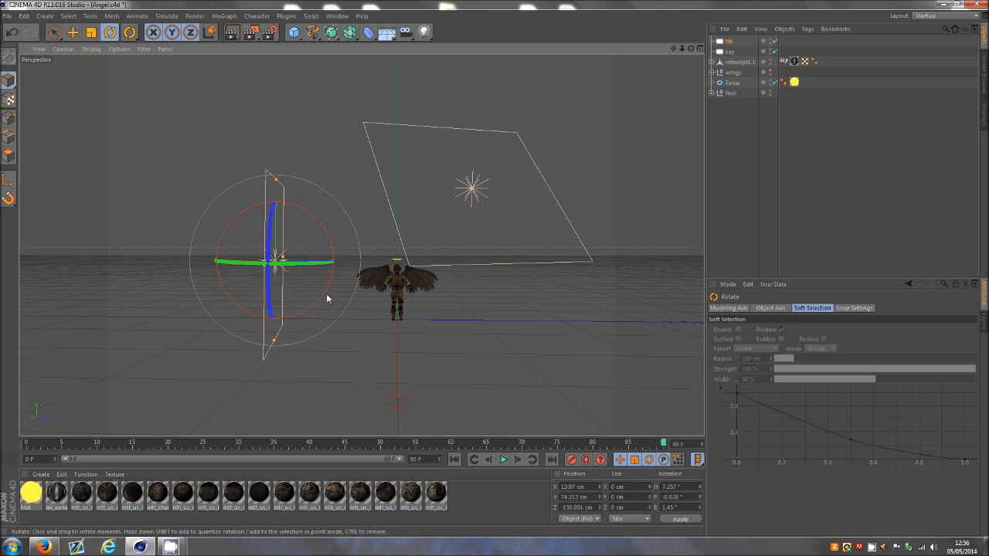
drag(328, 298, 494, 272)
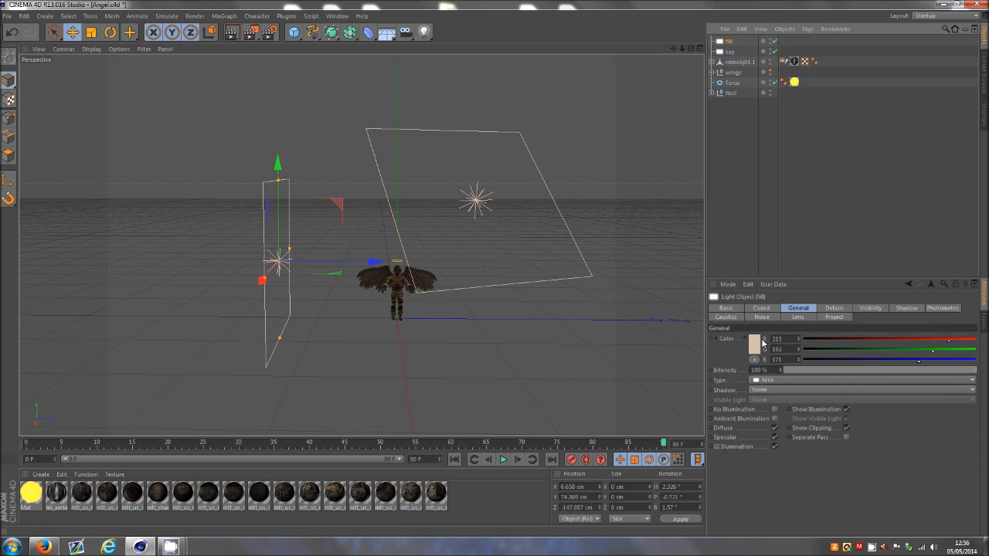
click(753, 338)
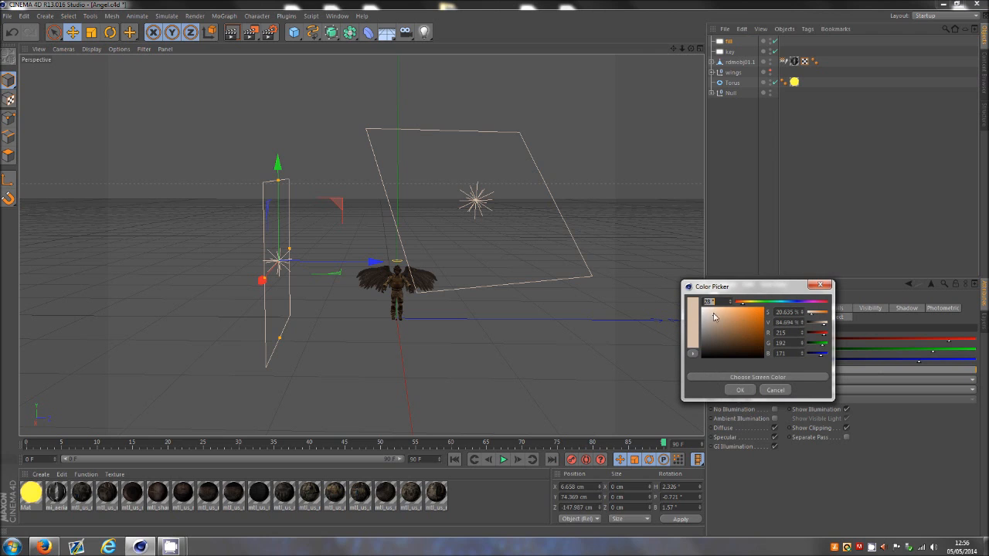
mouse_move(748, 316)
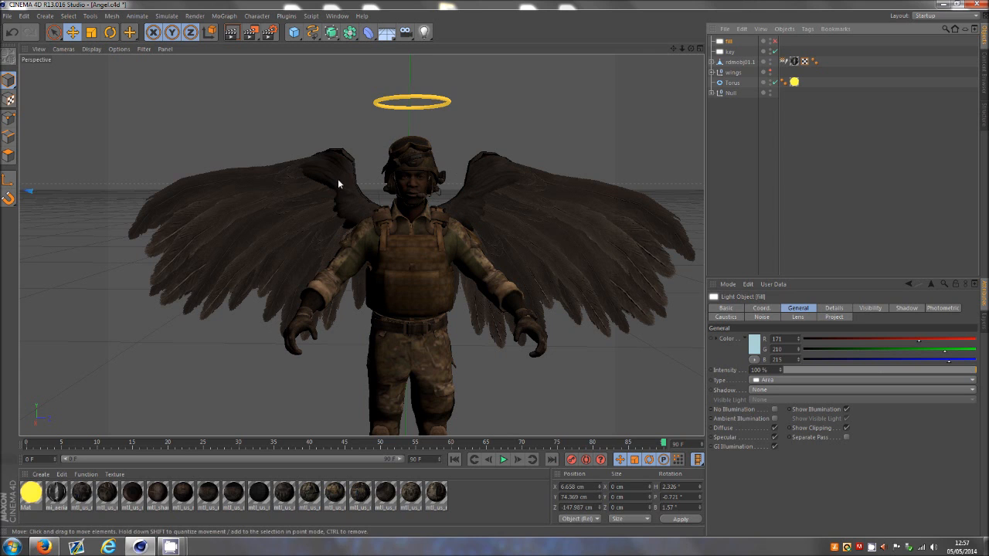
mouse_move(386, 291)
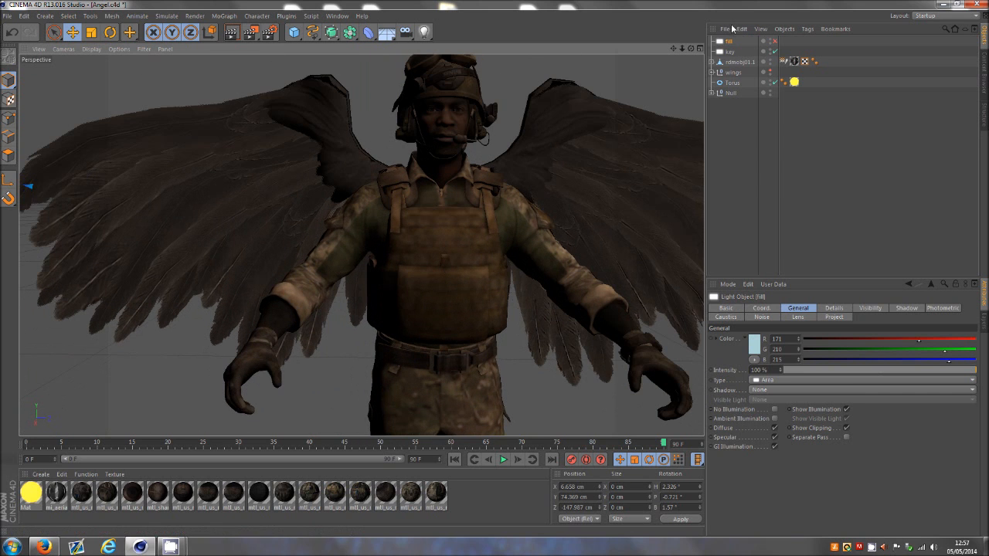
mouse_move(378, 246)
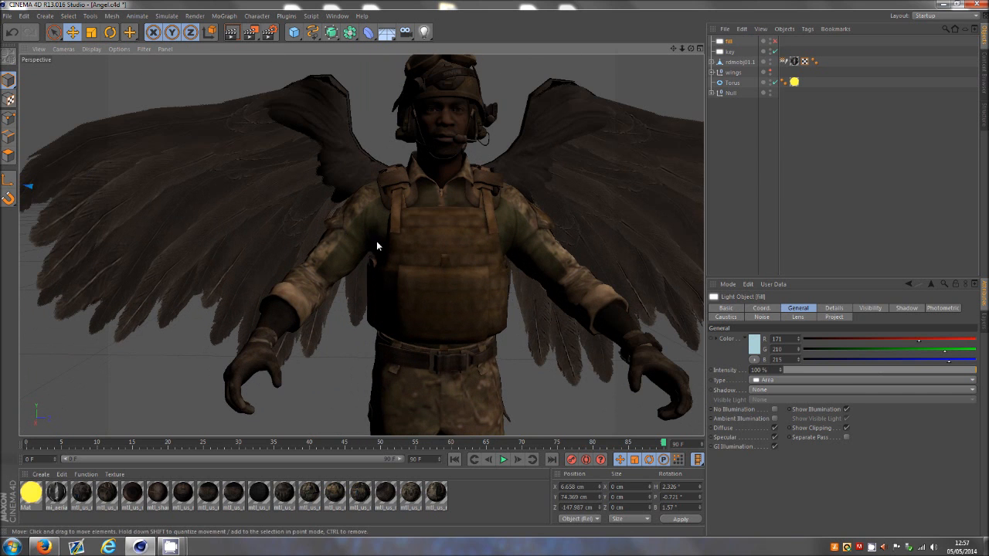
mouse_move(553, 286)
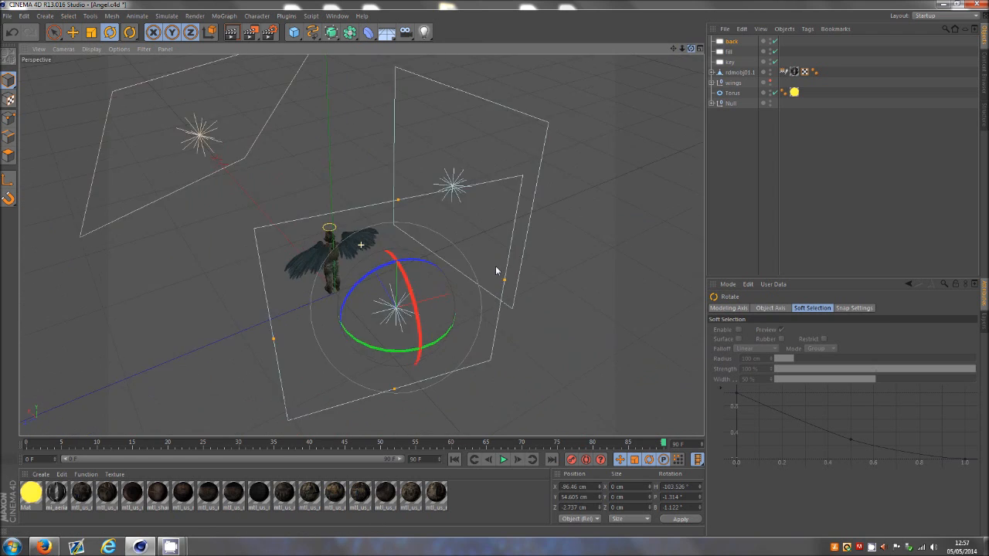
Step: Rotate the third area light toward the character and give it a cool blue tint
drag(496, 270, 431, 312)
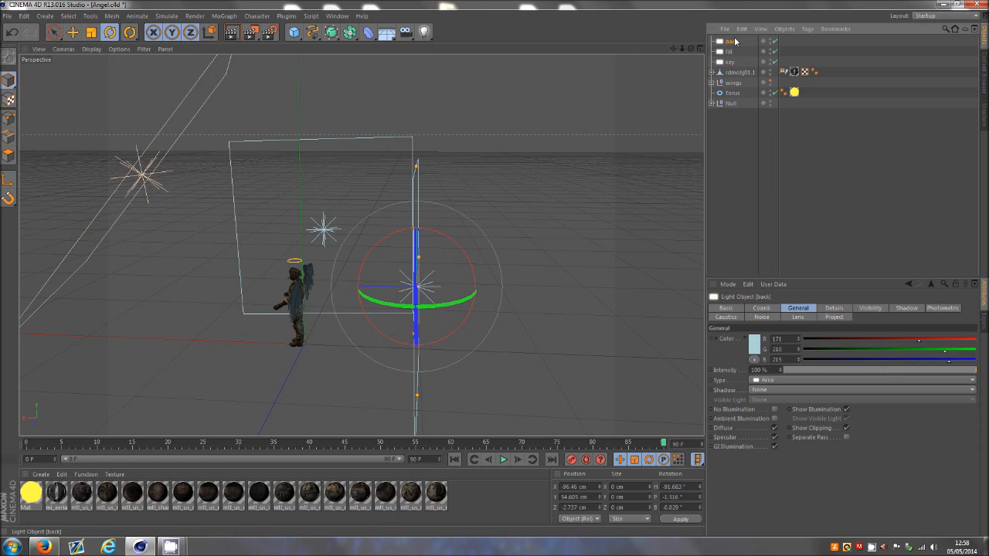
click(71, 32)
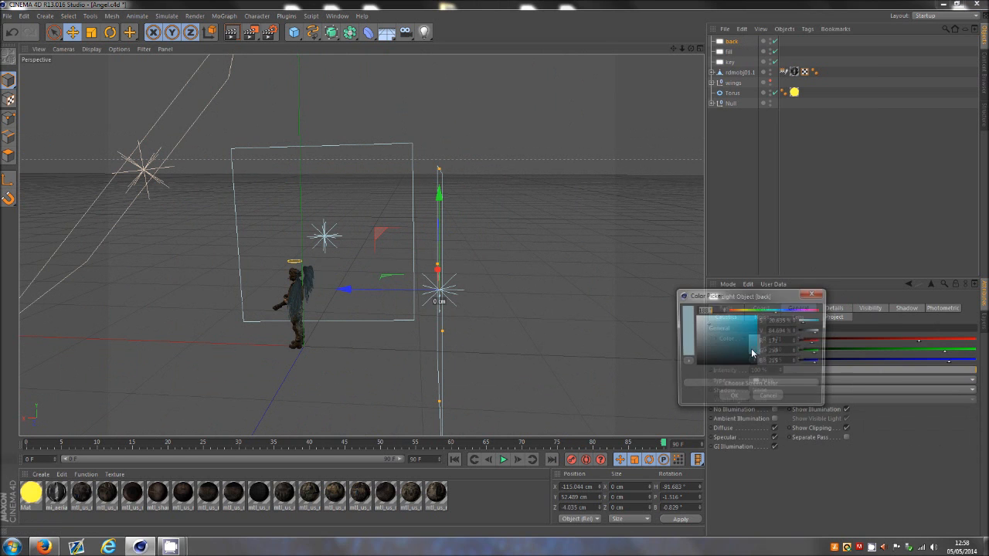
click(734, 395)
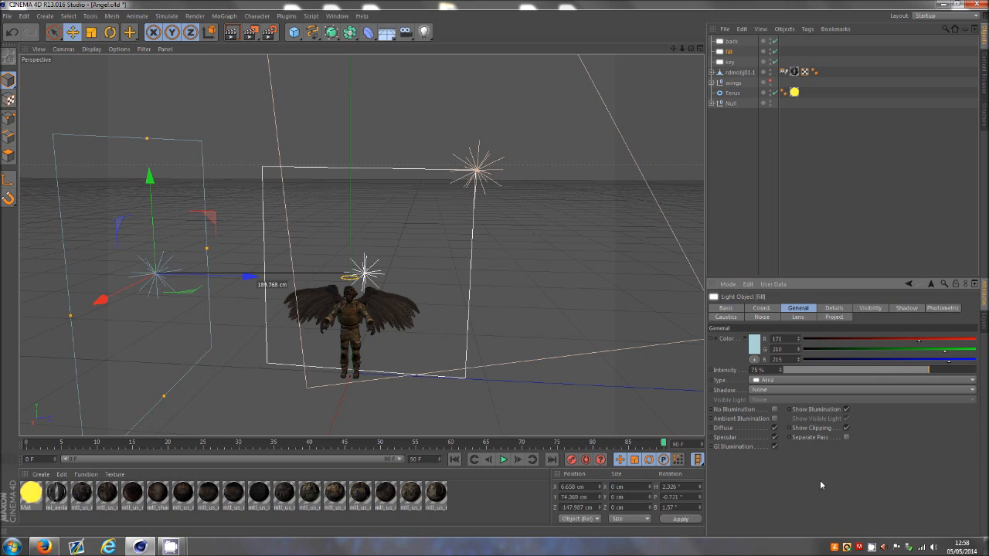
Step: Arrange the area lights around the character and gather them into a lights group
click(729, 62)
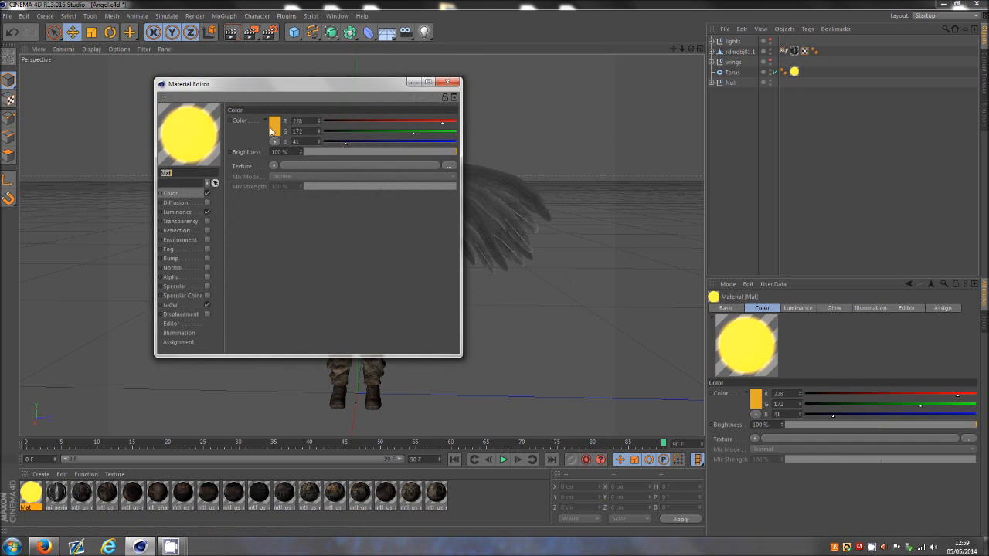
Step: Set the halo material colour to pale gold and enable Glow and Luminance with their colours
click(275, 125)
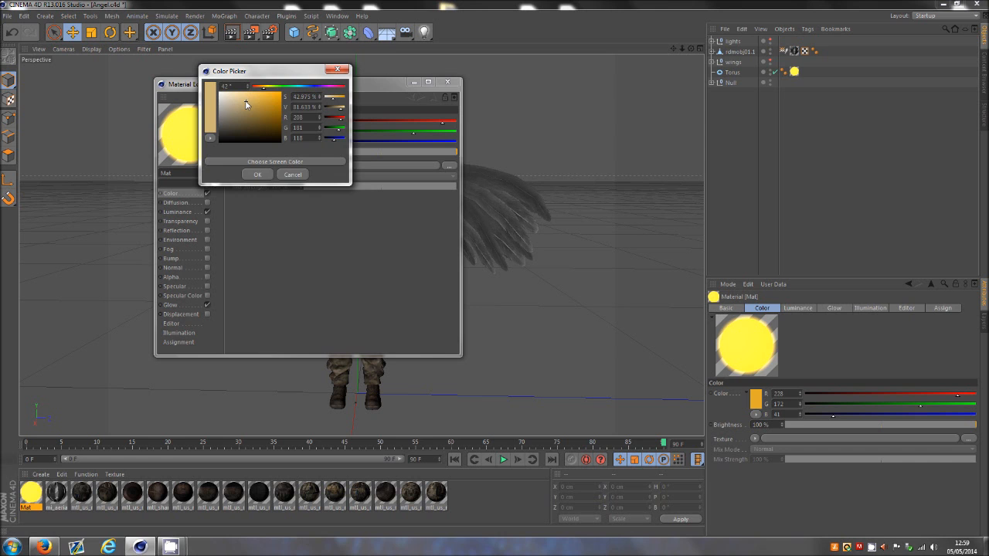
click(256, 173)
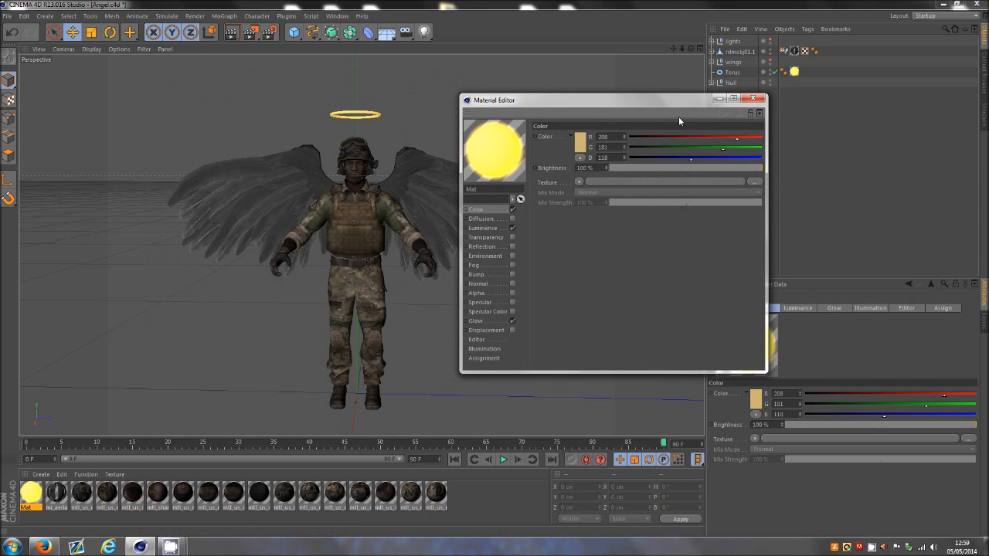
click(575, 136)
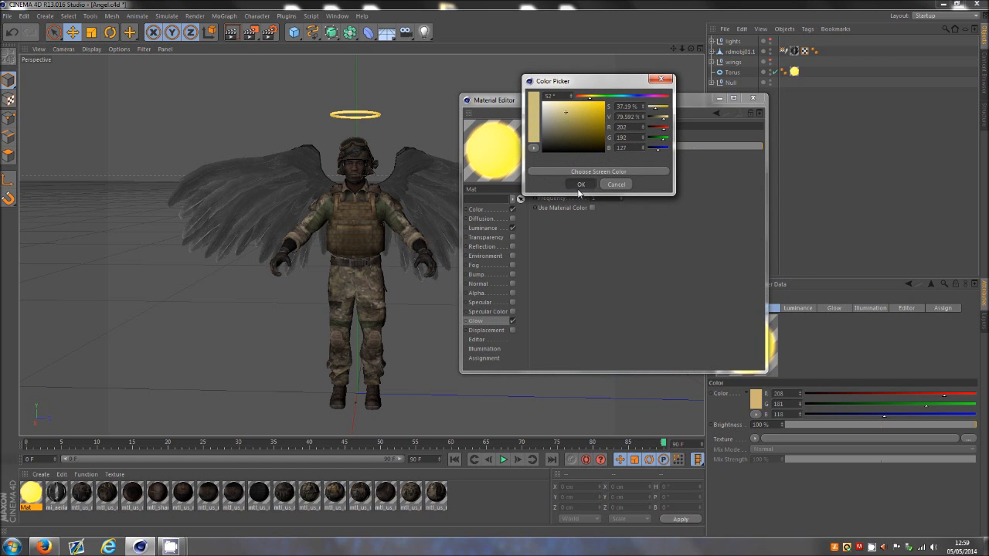
click(581, 184)
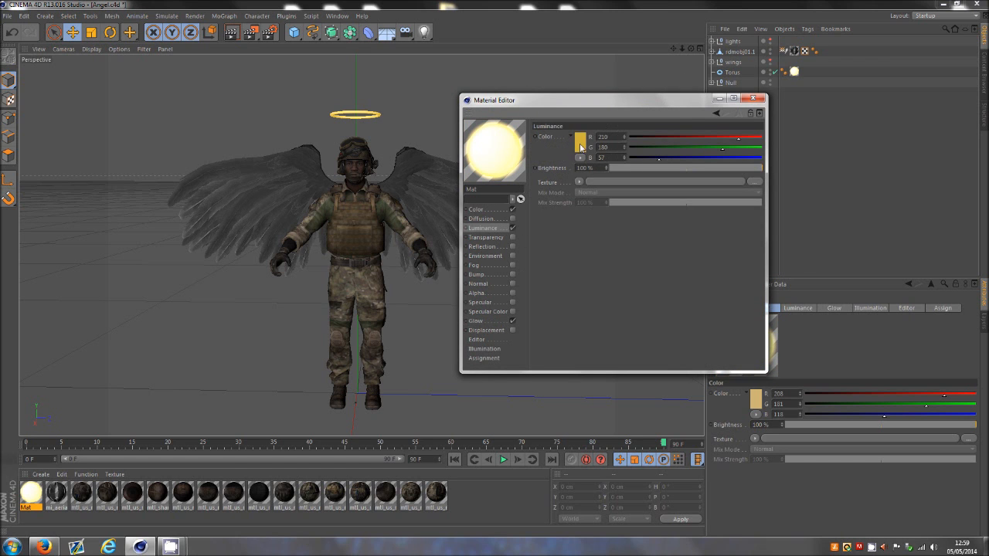
click(572, 145)
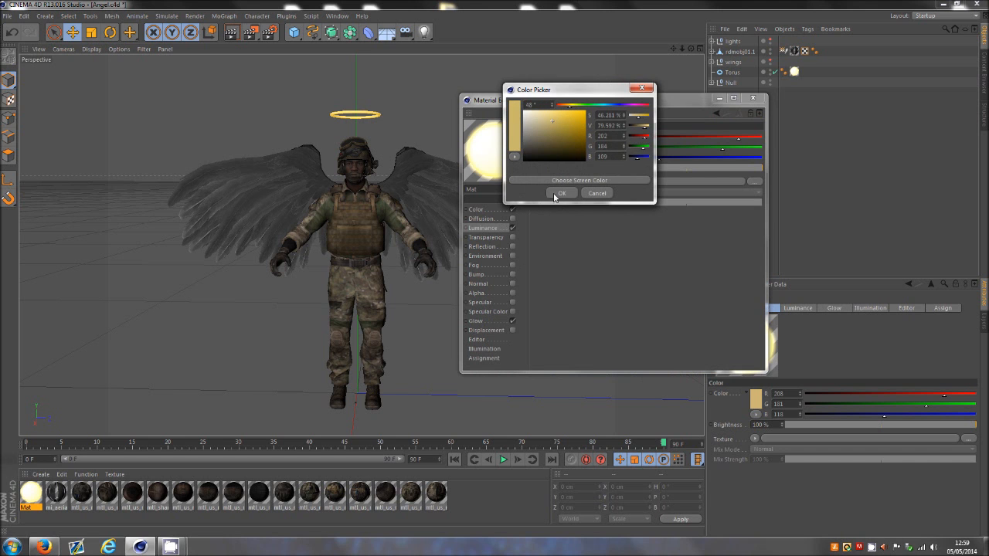
click(563, 193)
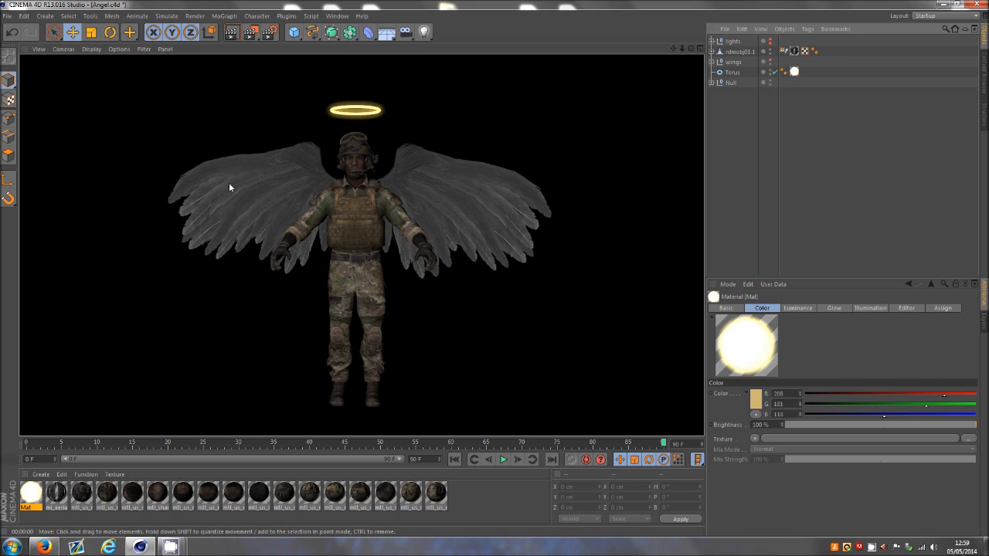
mouse_move(366, 169)
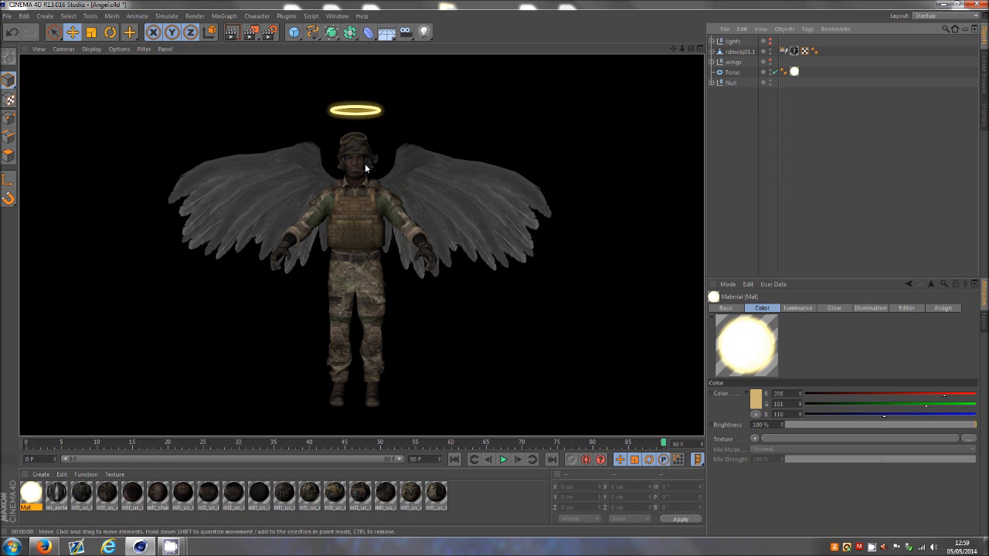
mouse_move(364, 170)
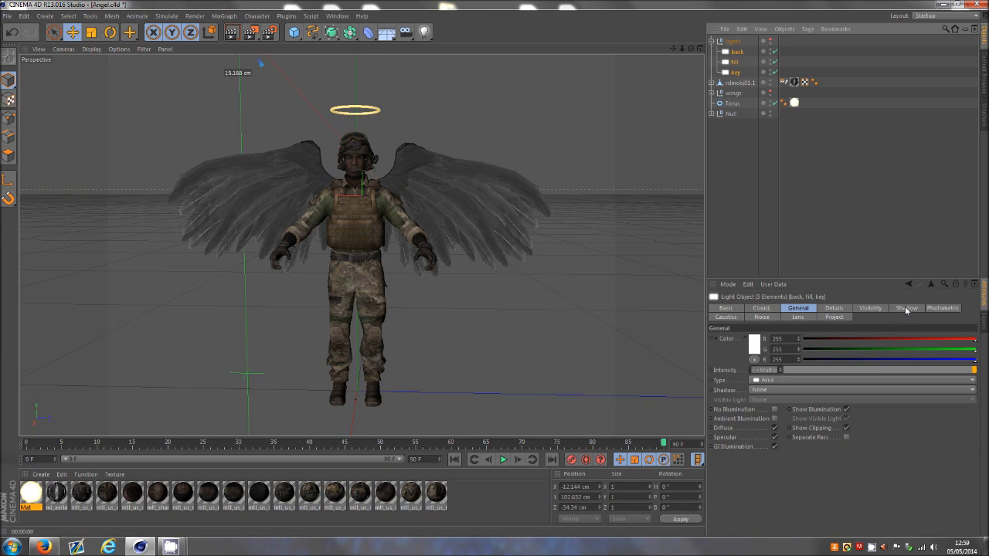
Step: Set the Shadow type of the three selected lights to Area in the Shadow tab
click(906, 308)
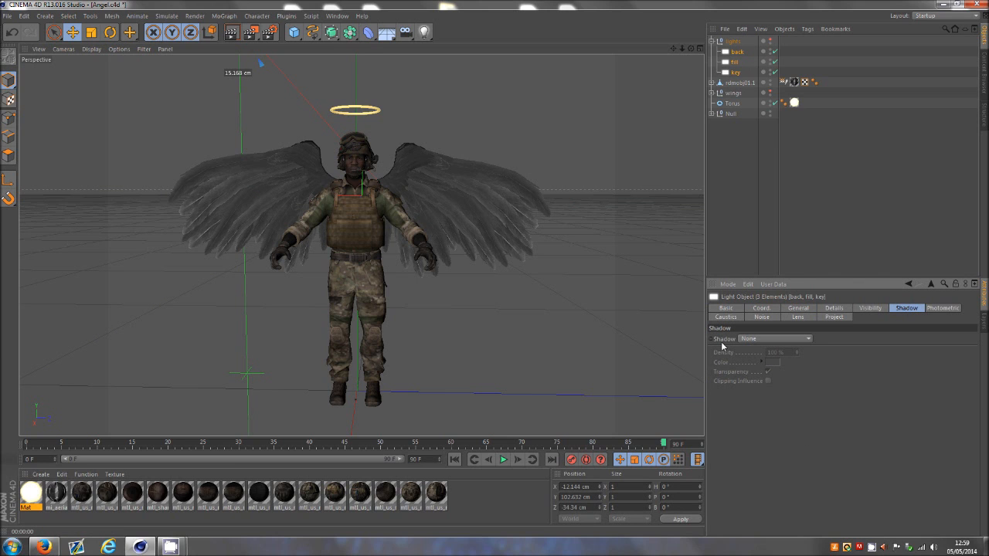
click(774, 339)
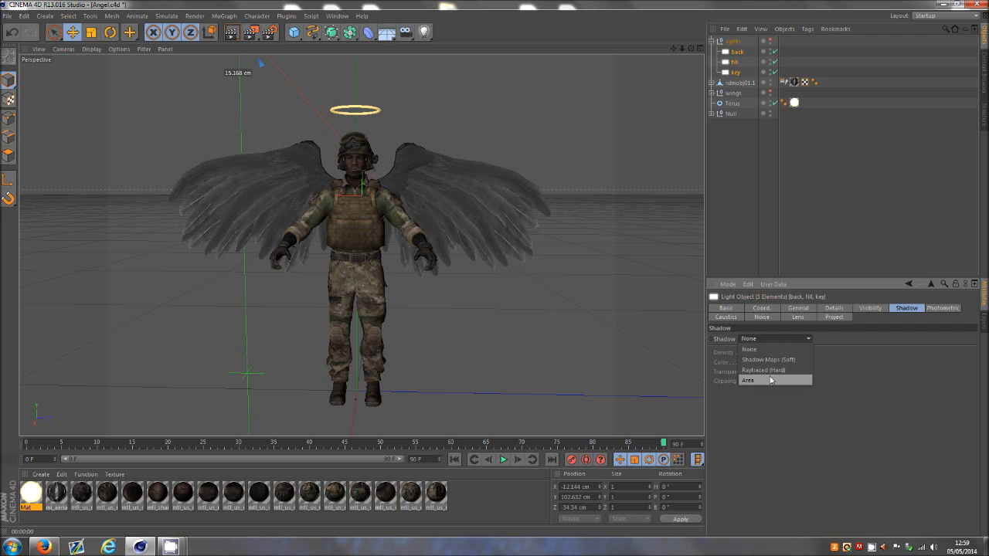
click(748, 380)
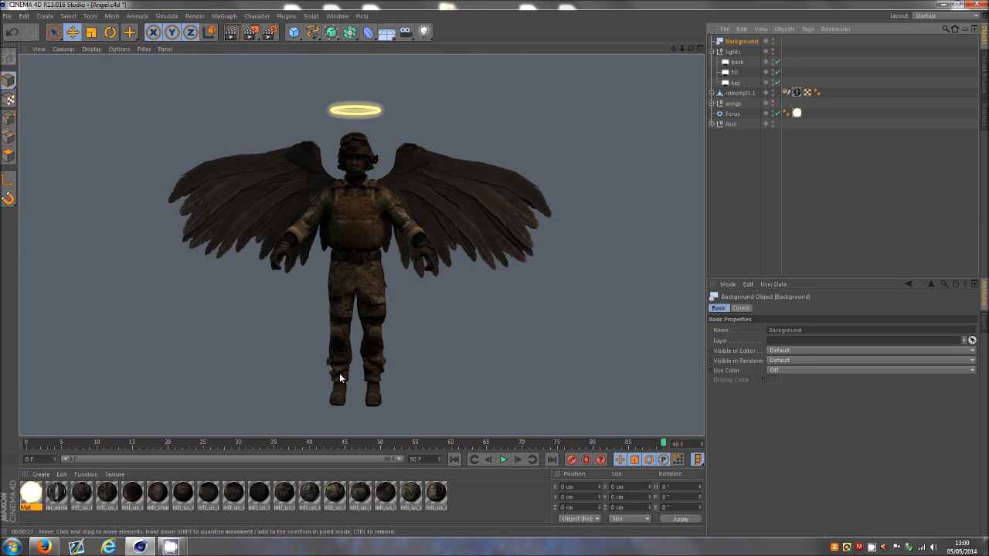
mouse_move(401, 222)
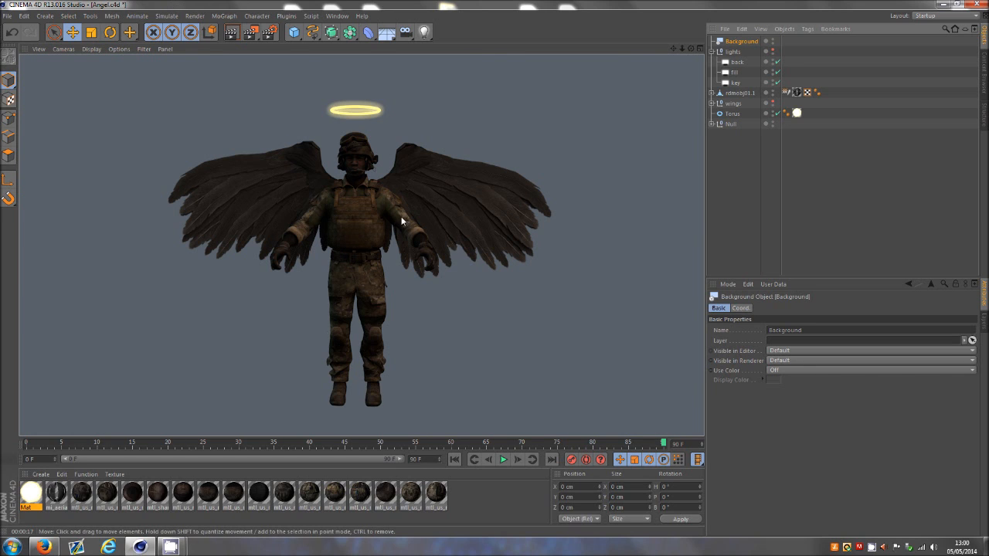
mouse_move(379, 164)
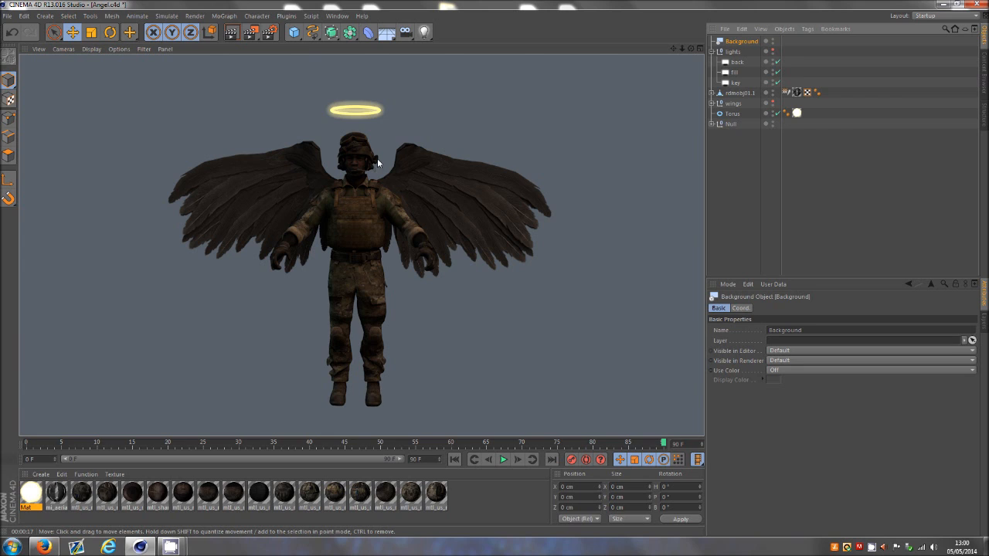
mouse_move(394, 194)
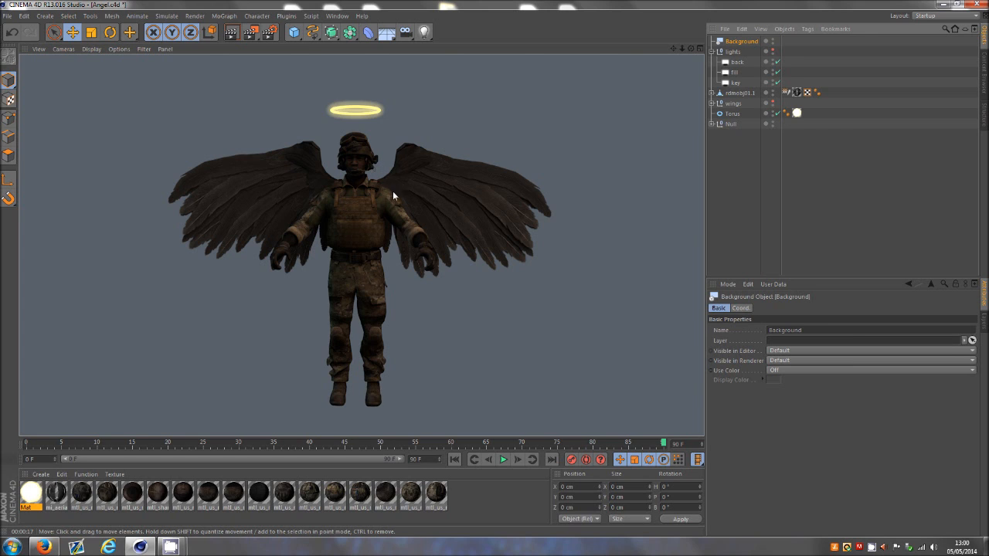
mouse_move(383, 178)
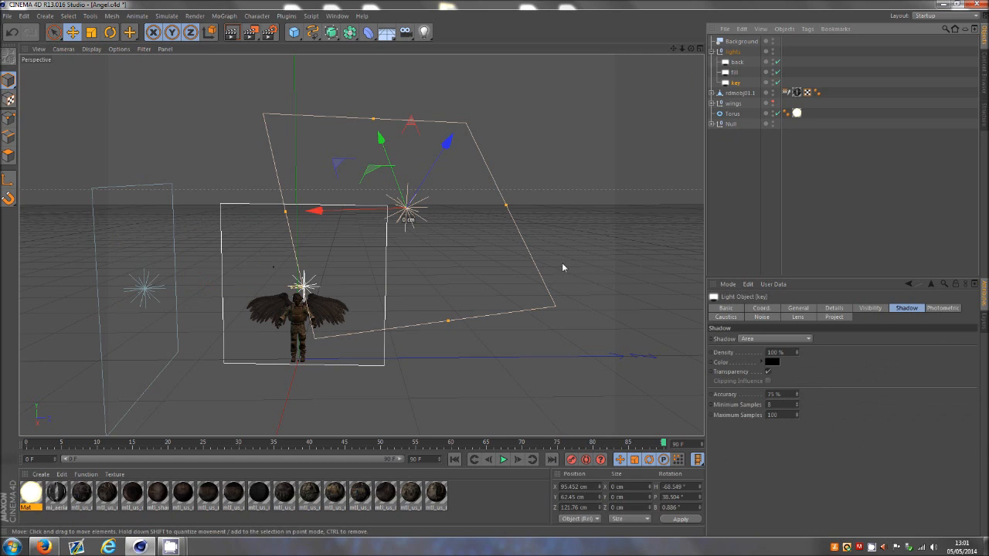
click(733, 73)
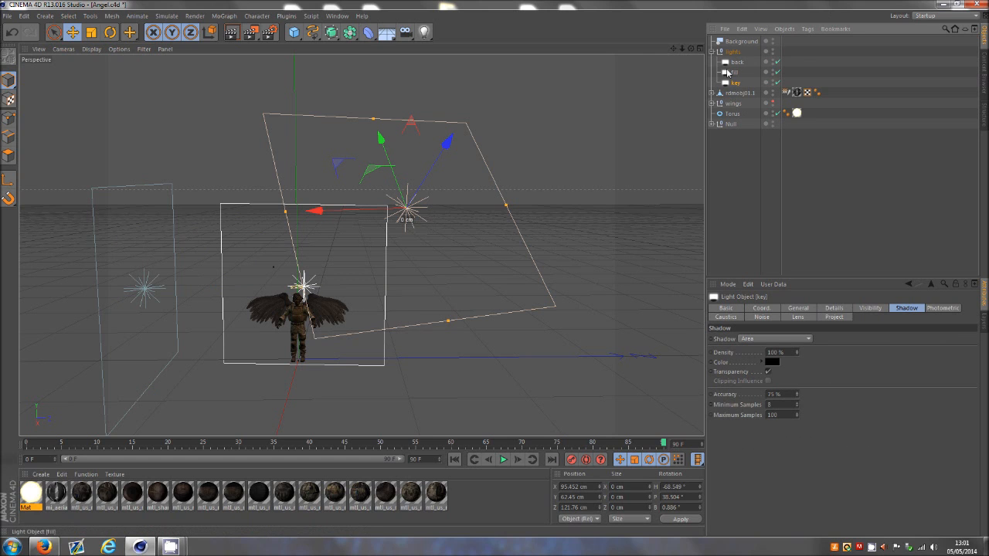